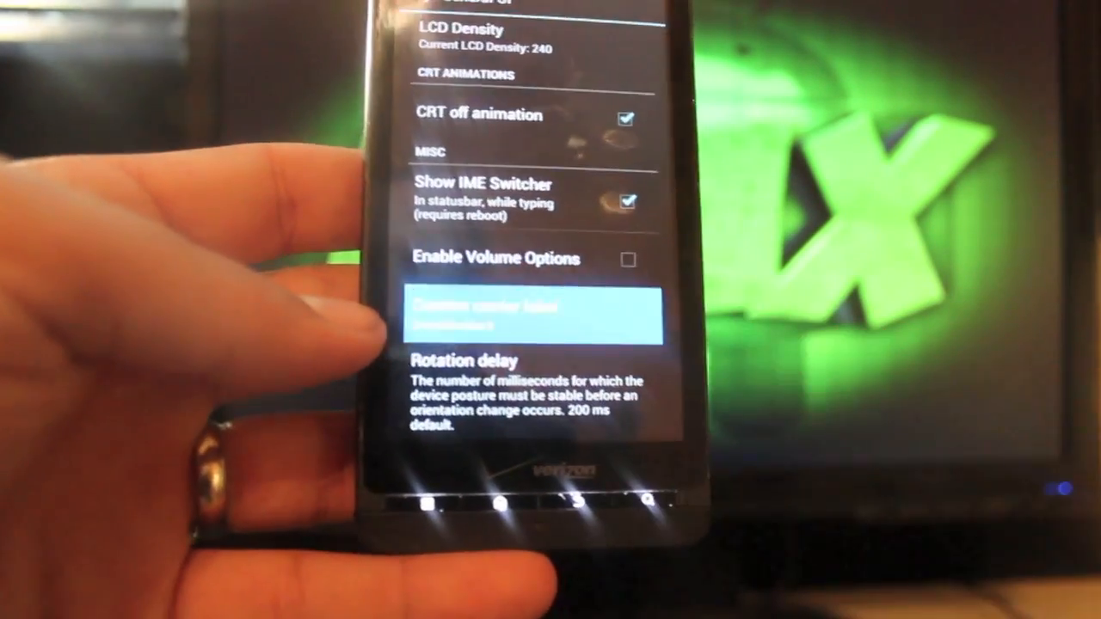
- Open Lockscreen options to review text color, style, Menu unlock and Wait to lock screen
left_click(533, 317)
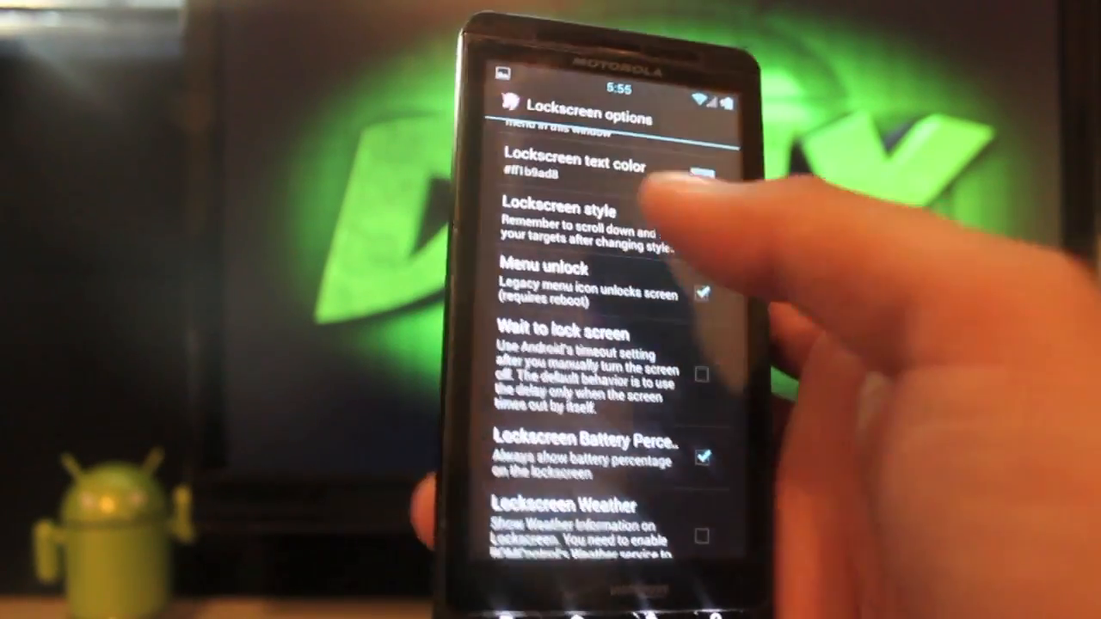
left_click(585, 210)
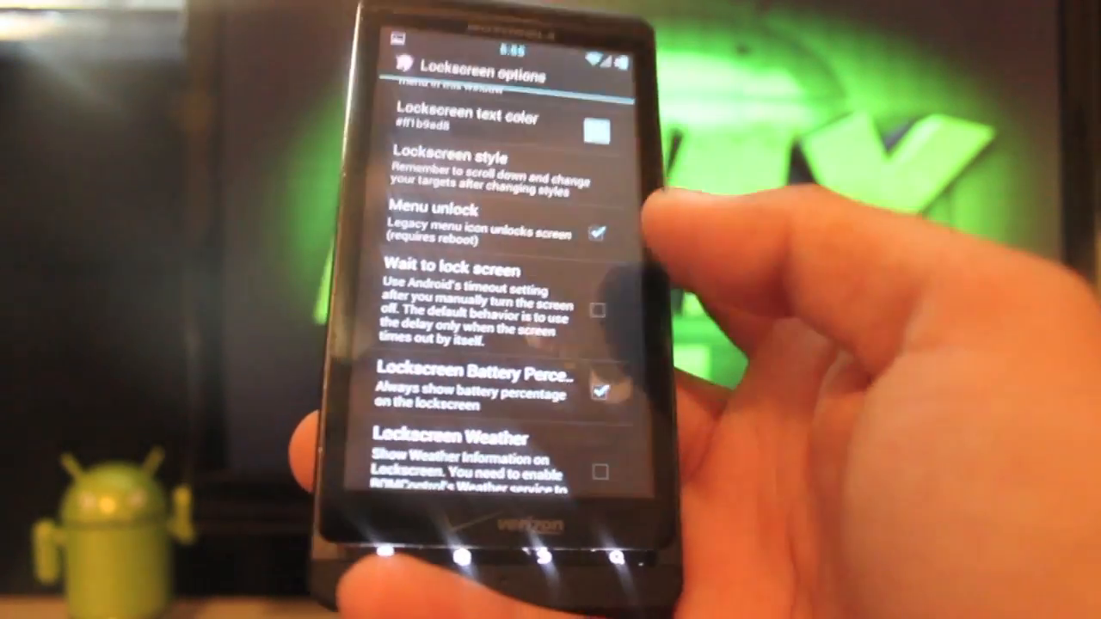
- Scroll Lockscreen options past Volume wake and Lockscreen Calendar to Advanced settings with fast torch
scroll("down", 3)
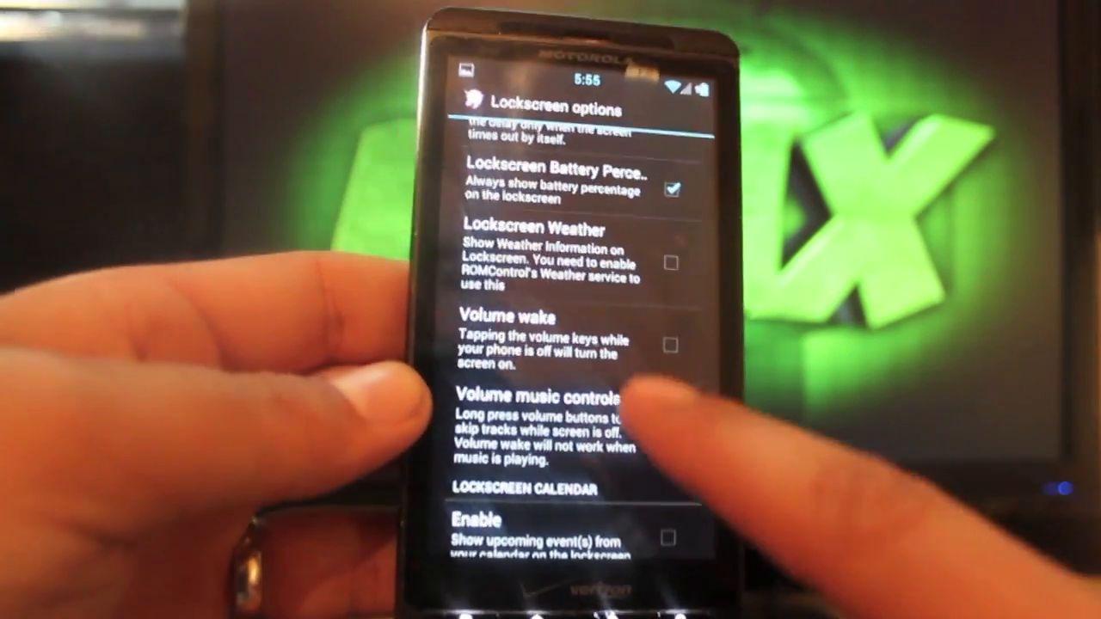
scroll("up", 3)
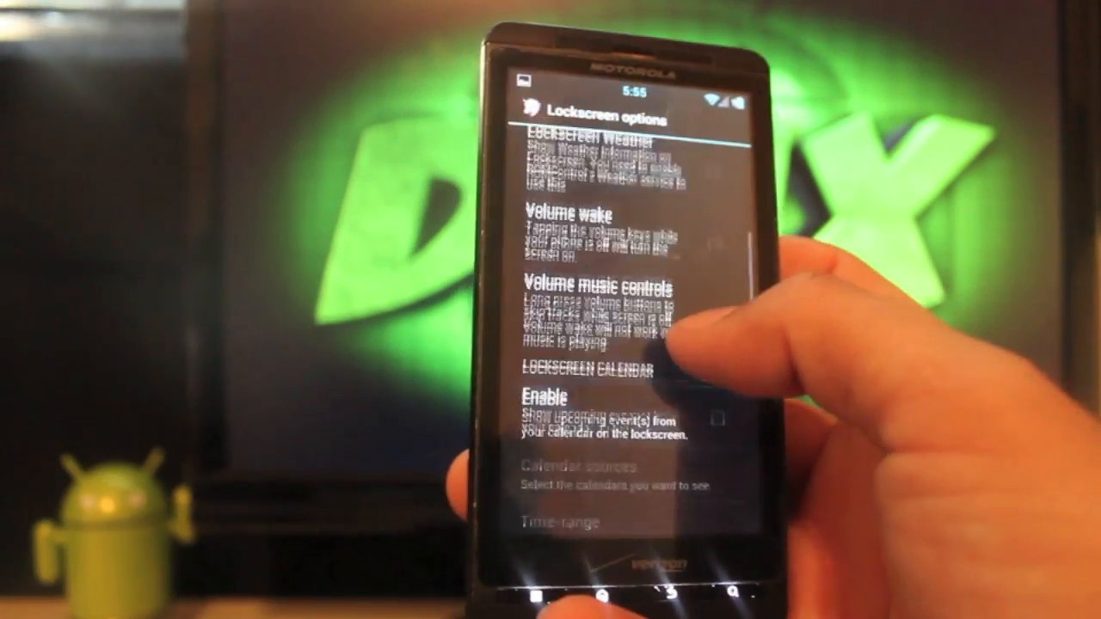
scroll("down", 3)
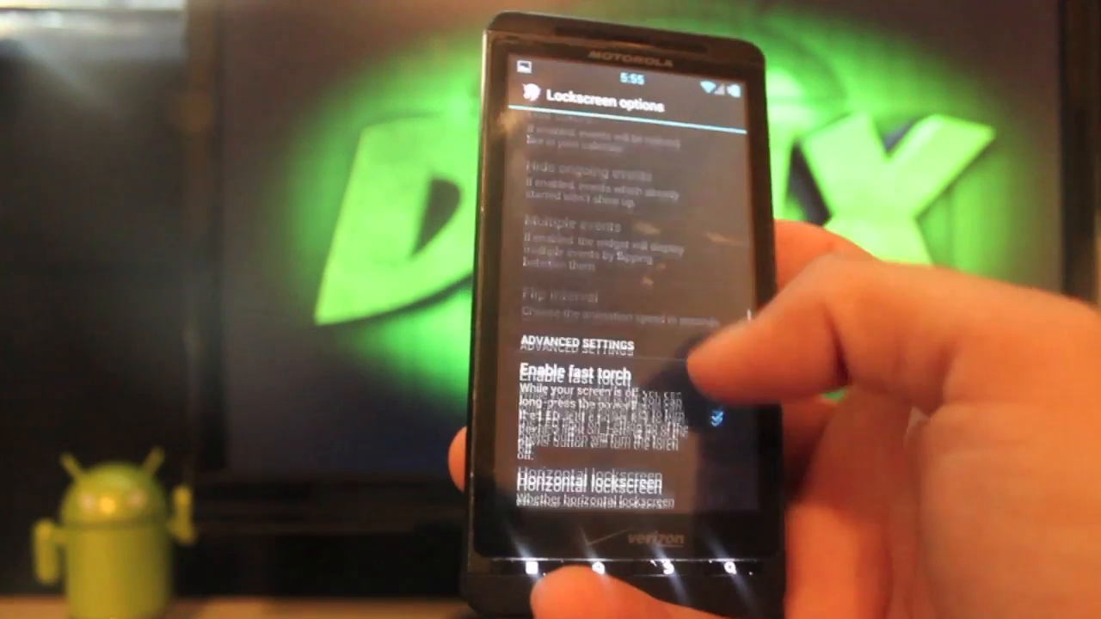